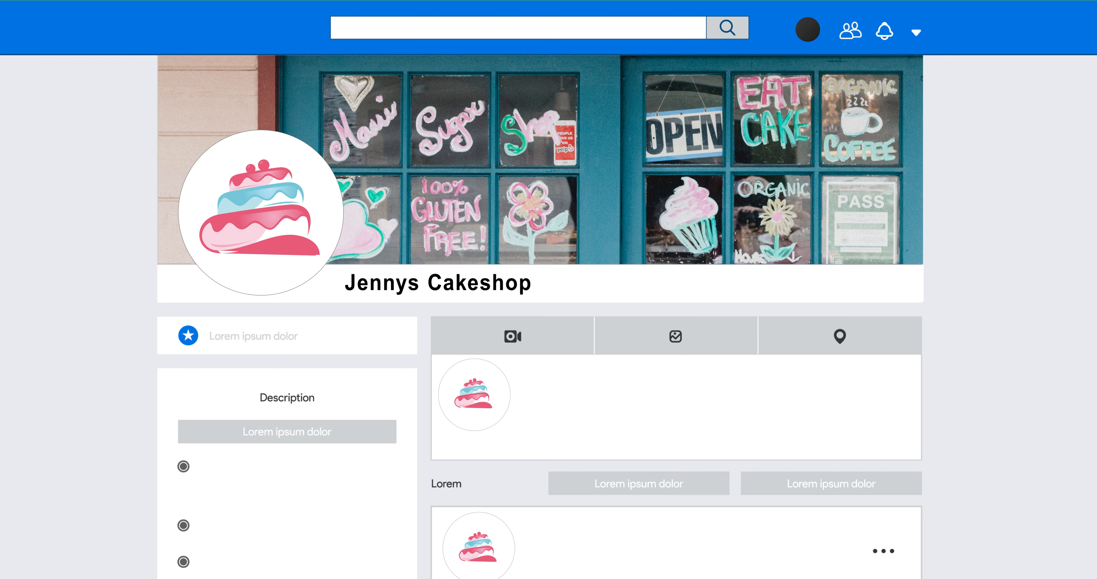
scroll(down, 3)
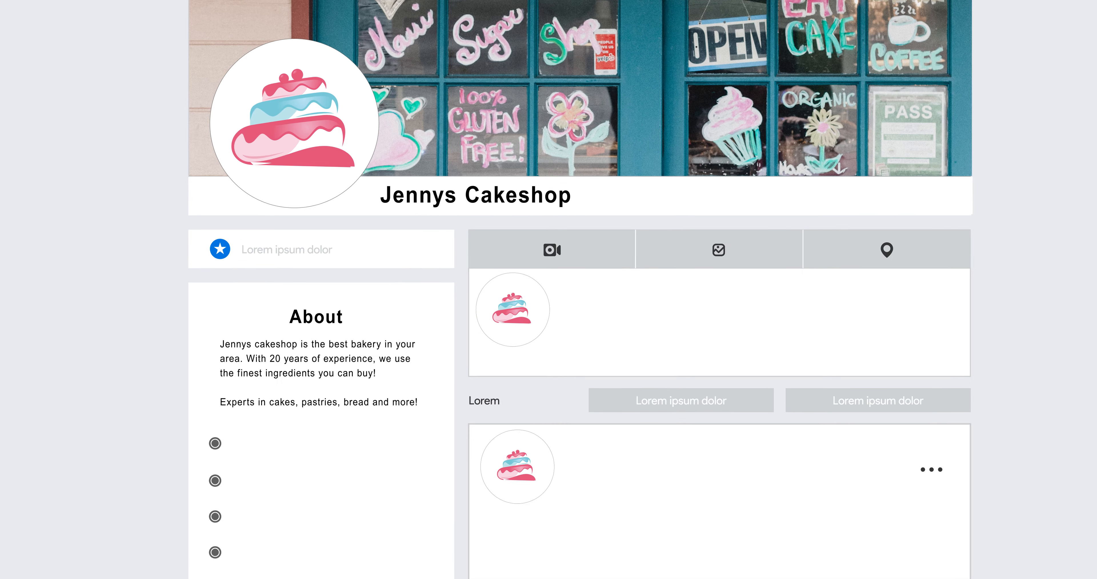